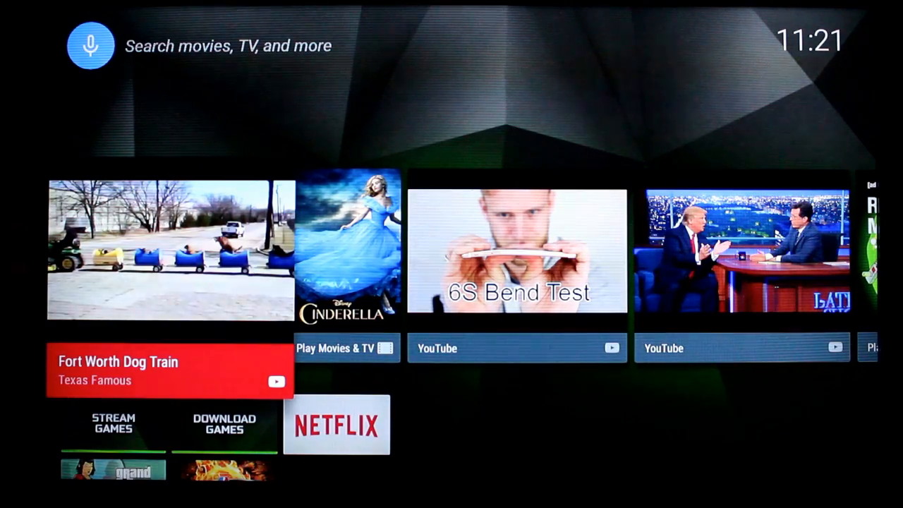
# Scroll to the home screen Apps row and launch the Google Play Store.
pyautogui.scroll(-3)
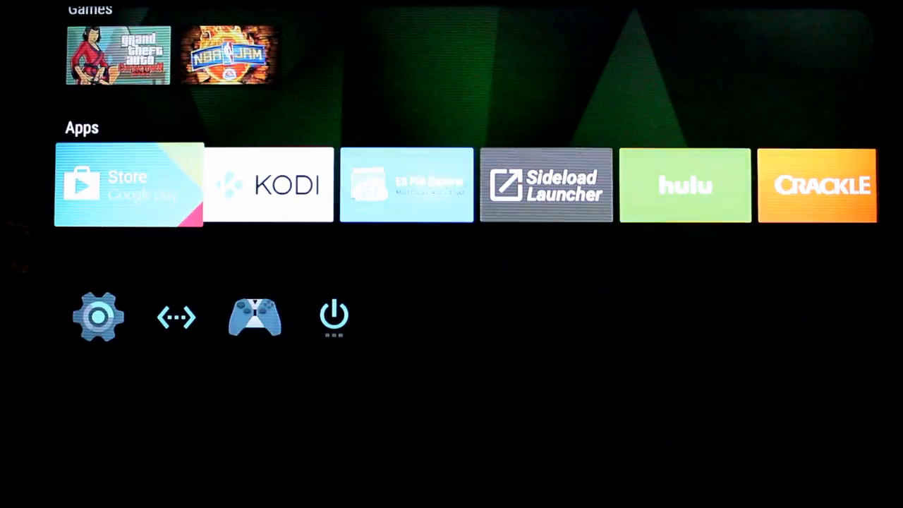
pyautogui.click(129, 185)
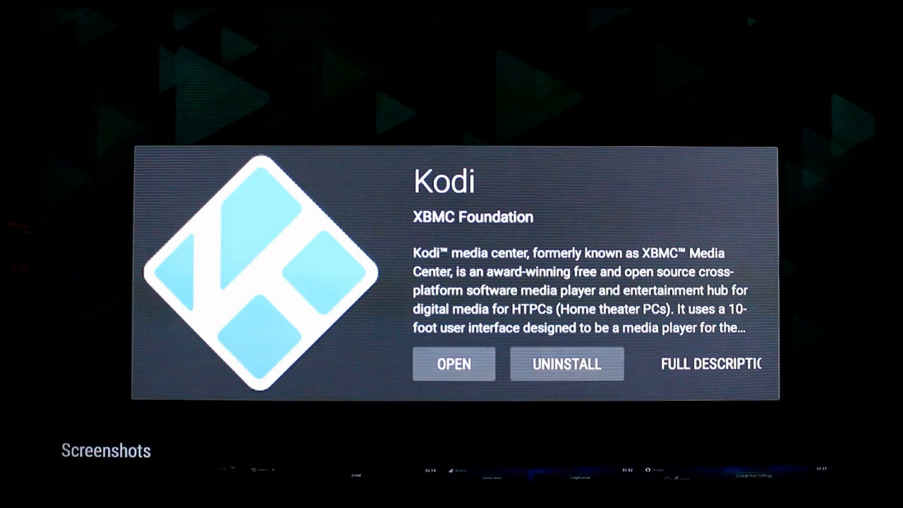
# Uninstall the existing Kodi from its store page and confirm with OK.
pyautogui.click(566, 364)
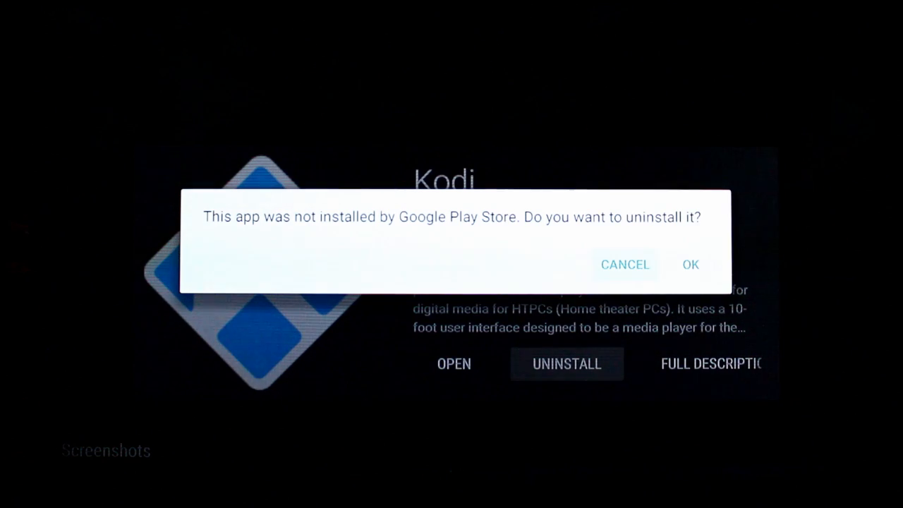
pyautogui.click(690, 264)
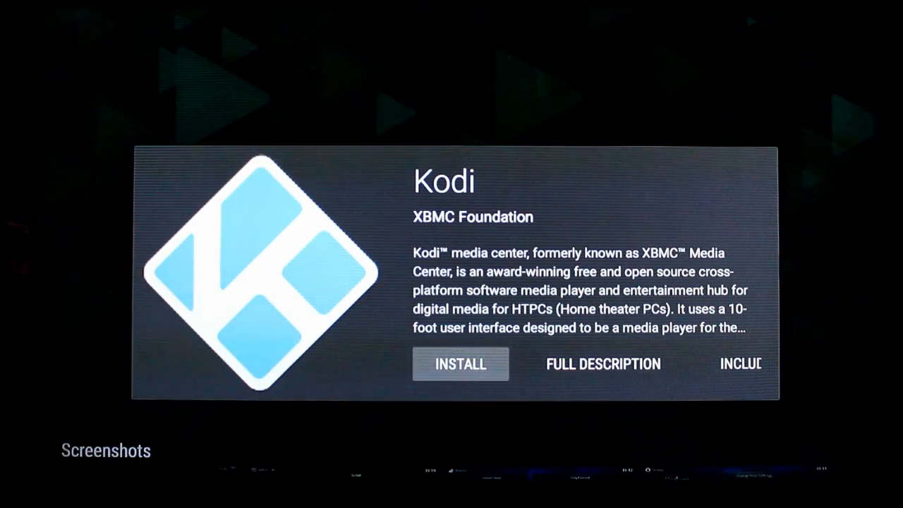
# Install Kodi from the Play Store, accepting its app permissions.
pyautogui.click(459, 364)
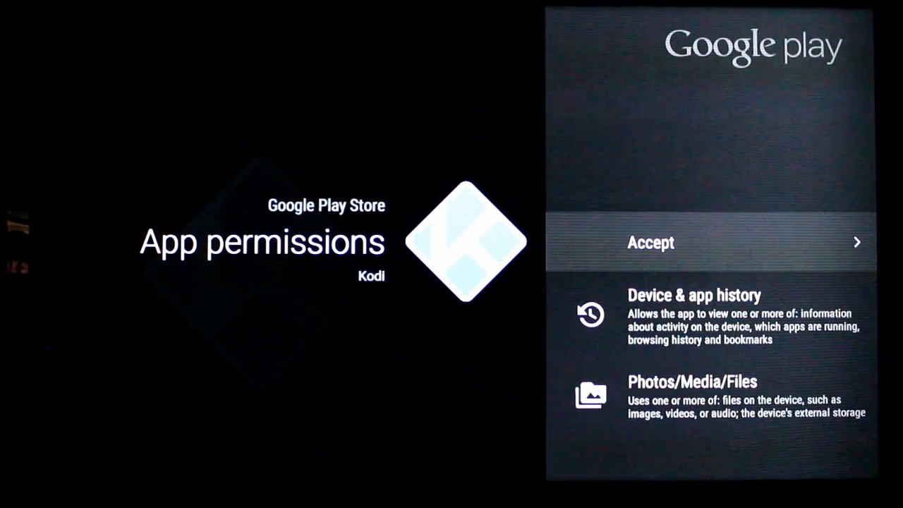
pyautogui.click(649, 242)
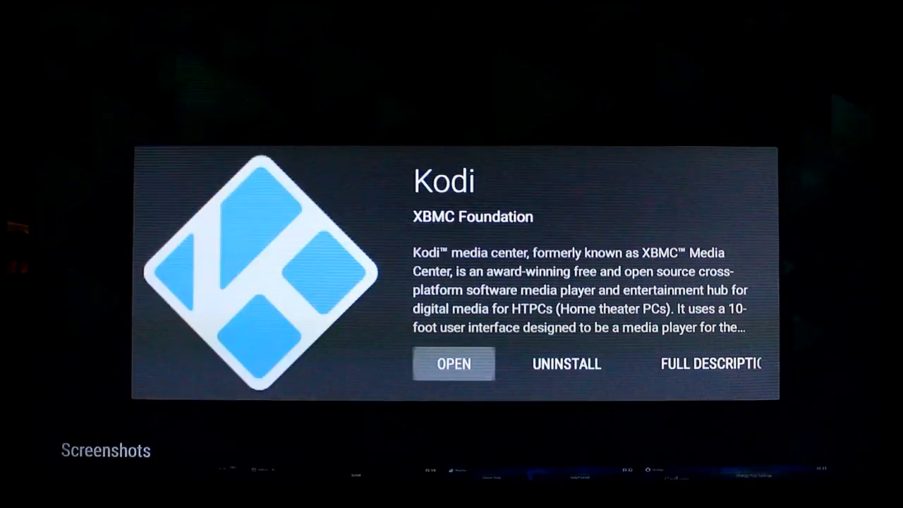
# Launch the reinstalled Kodi and dismiss the First run help dialog.
pyautogui.click(453, 363)
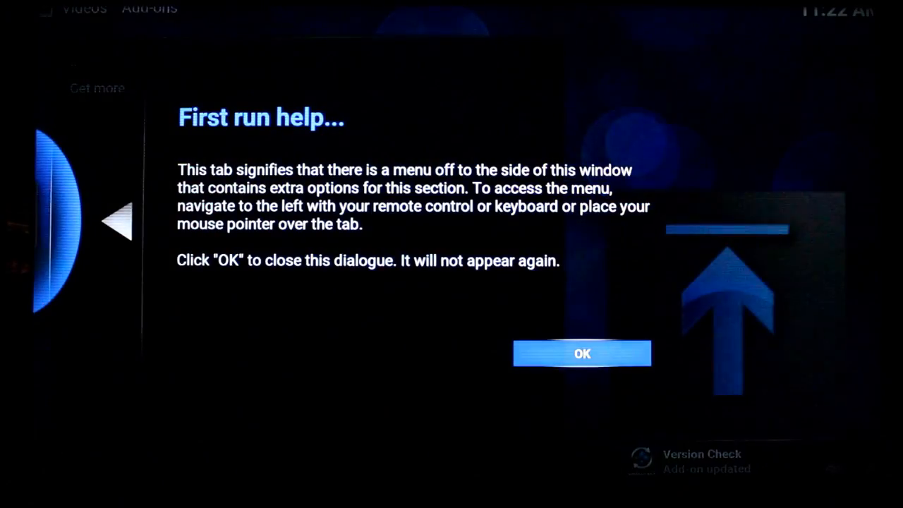
pyautogui.click(581, 354)
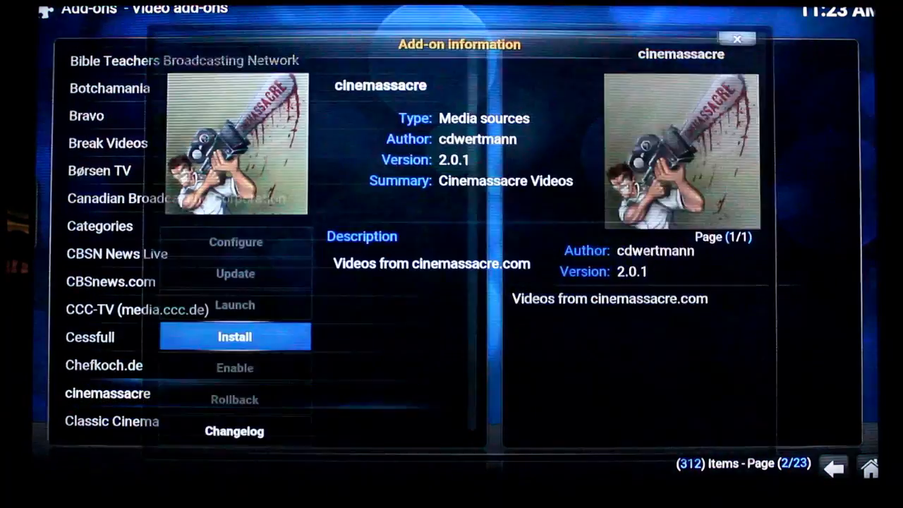
# Install the cinemassacre video add-on from Kodi's Video add-ons.
pyautogui.click(234, 336)
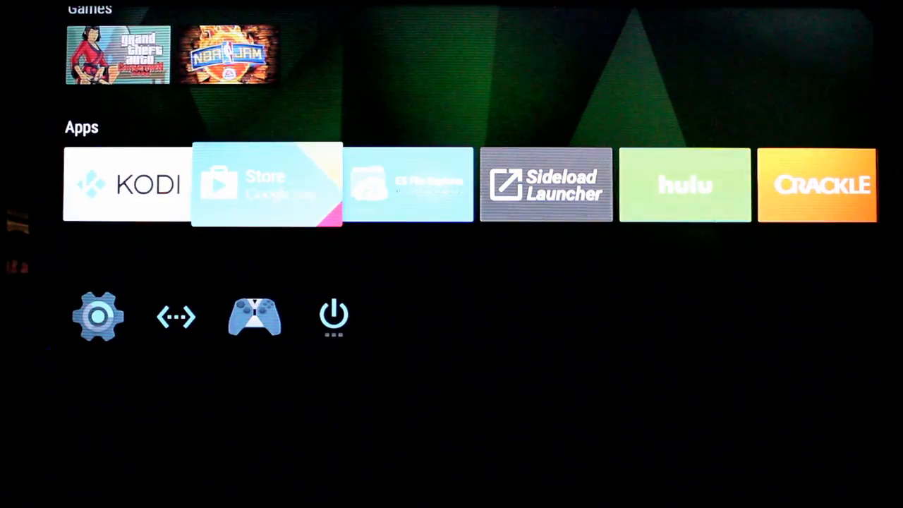
pyautogui.hscroll(3)
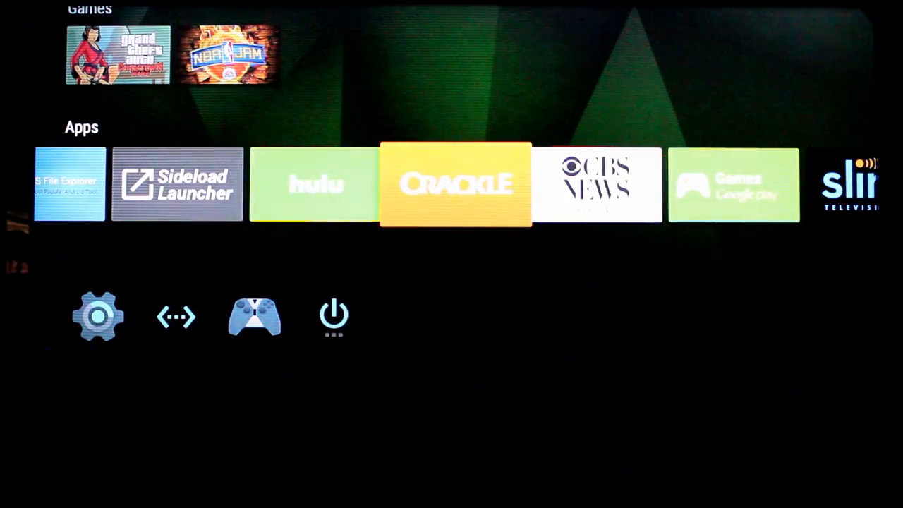
pyautogui.hscroll(3)
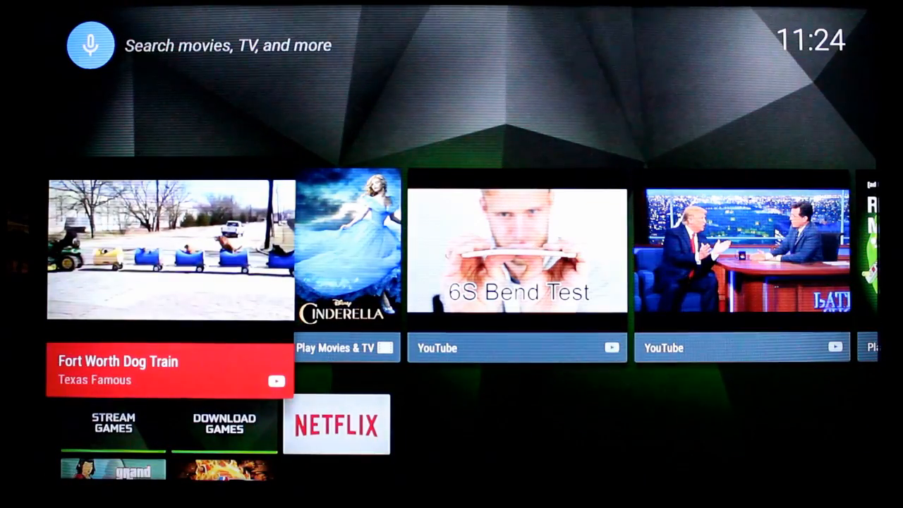
pyautogui.scroll(-3)
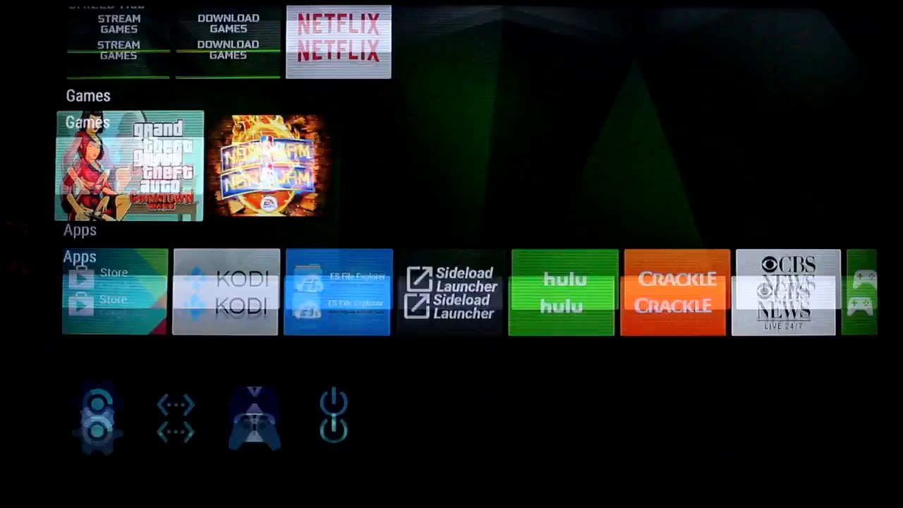